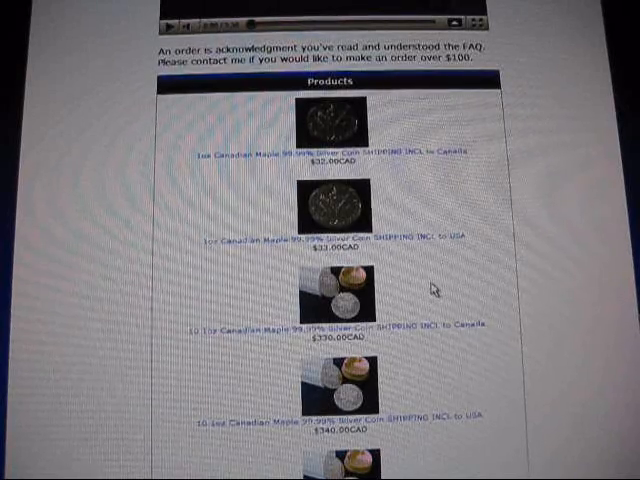
mouse_move(472, 284)
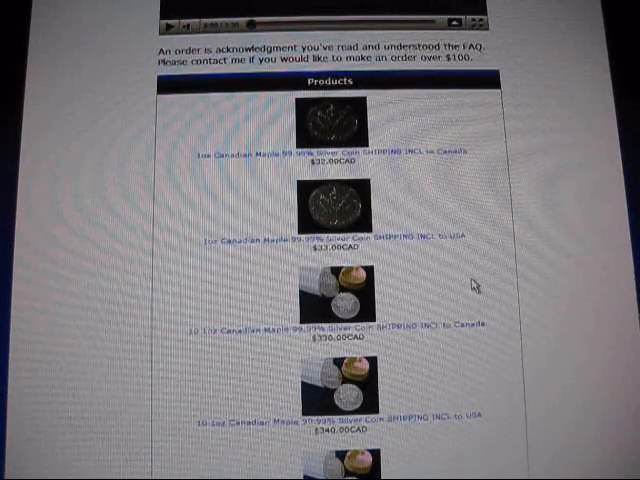
- Scroll down the products page through the Canadian Maple listings to the Silver Dollar and Timber Wolf coins
scroll(down, 3)
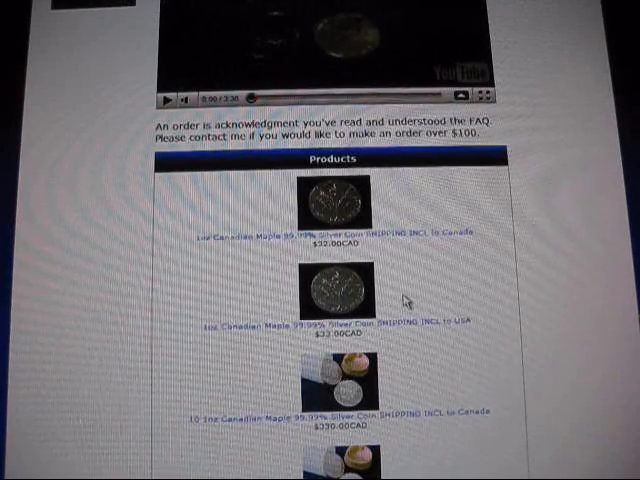
scroll(down, 3)
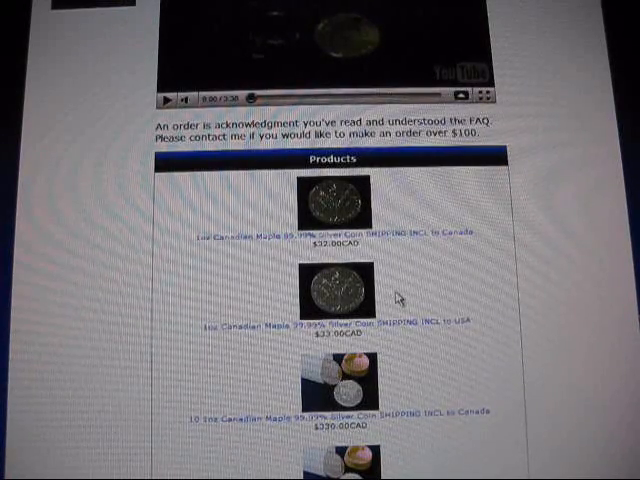
scroll(down, 3)
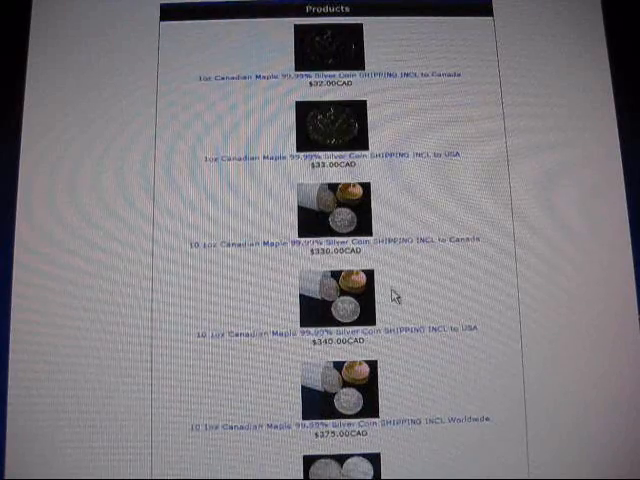
scroll(down, 3)
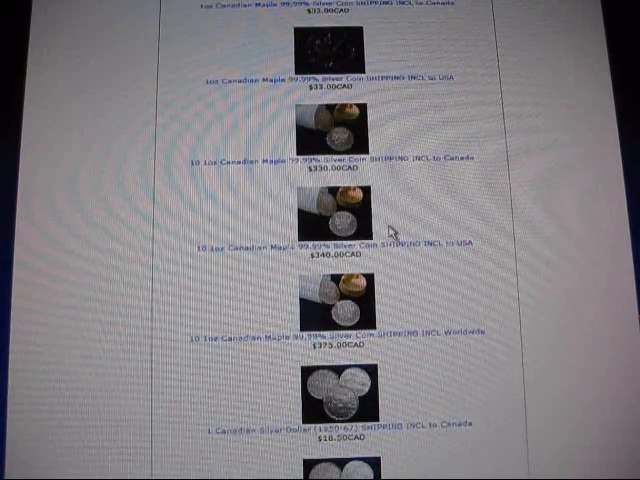
scroll(down, 3)
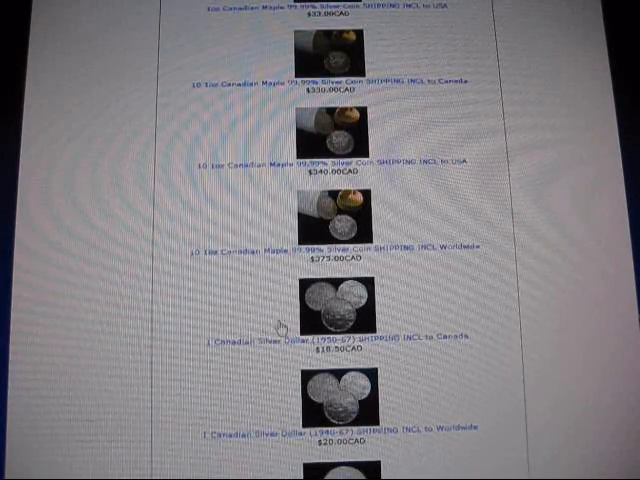
scroll(down, 3)
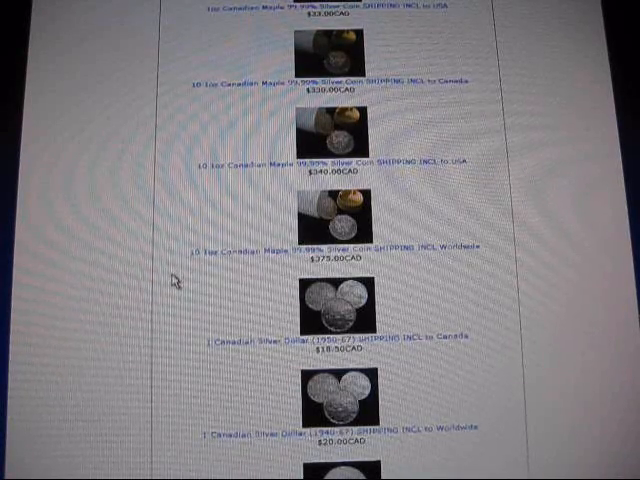
scroll(down, 3)
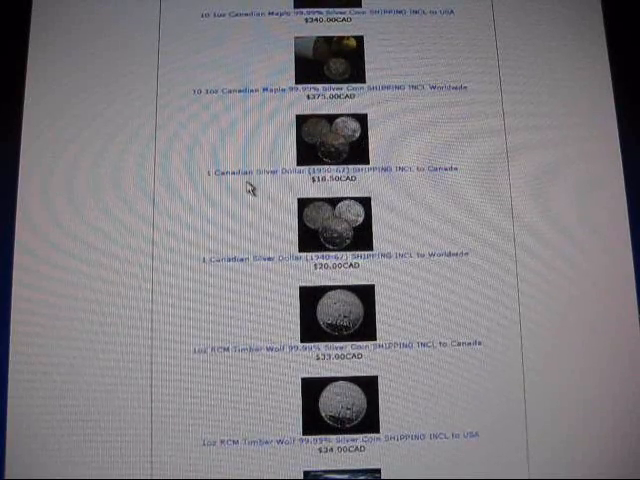
- Return the coin seller's page to its top with the video and first Maple listings
click(336, 172)
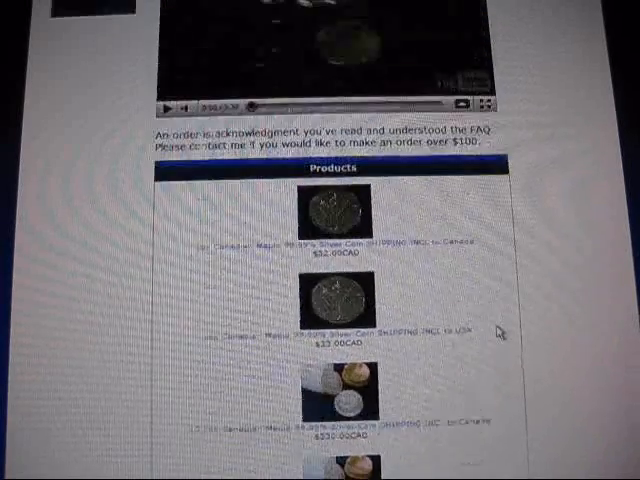
scroll(down, 3)
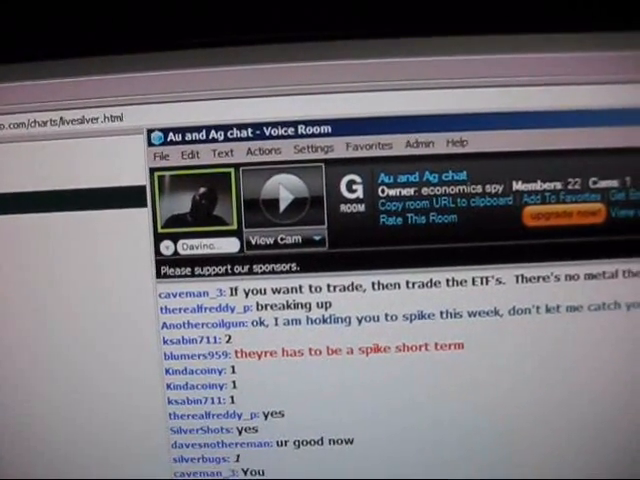
- Scroll the Au and Ag chat log down to the newer silver-spike and JP Morgan messages
scroll(down, 3)
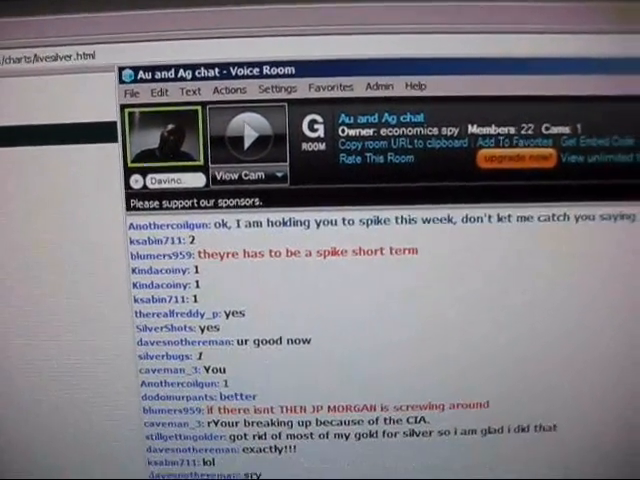